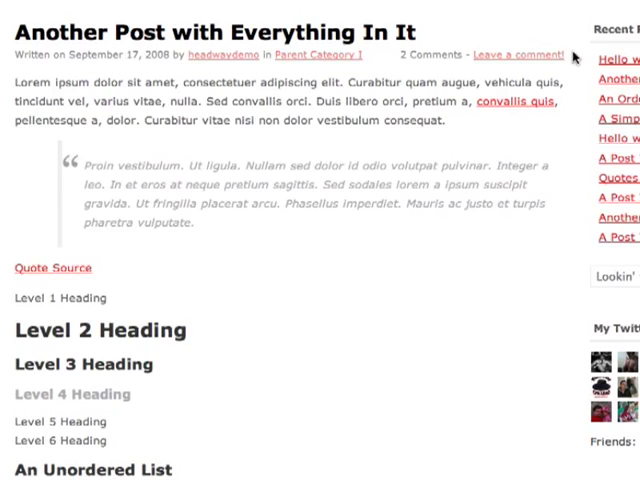
- Go to Headway Configuration's Posts/Comments settings showing the post meta format fields
scroll("down", 3)
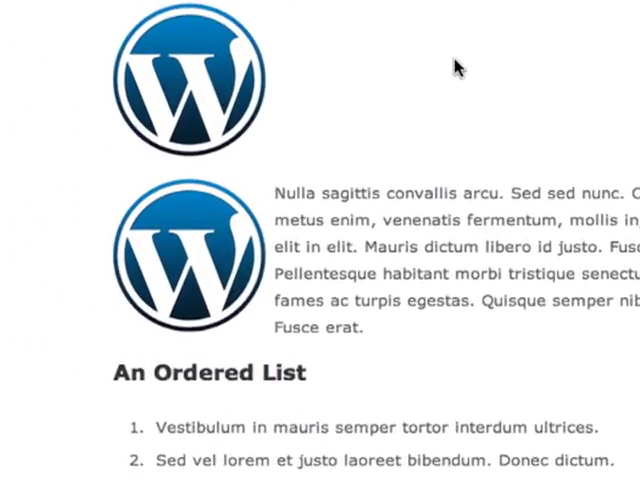
scroll("down", 3)
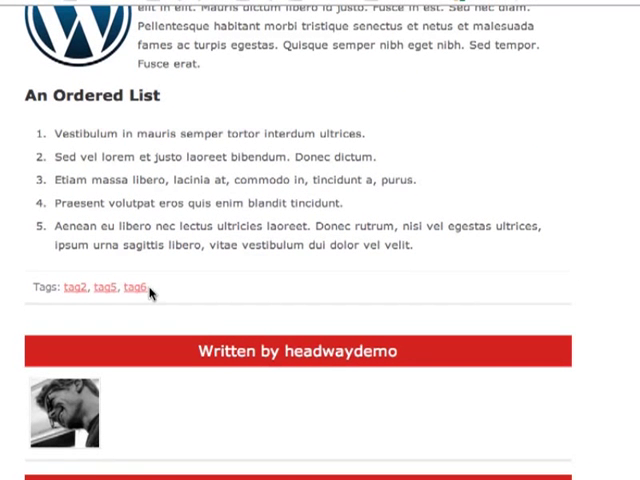
mouse_move(162, 290)
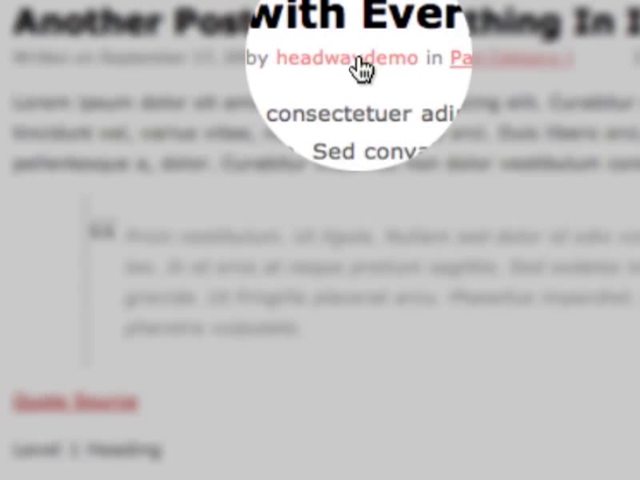
mouse_move(344, 56)
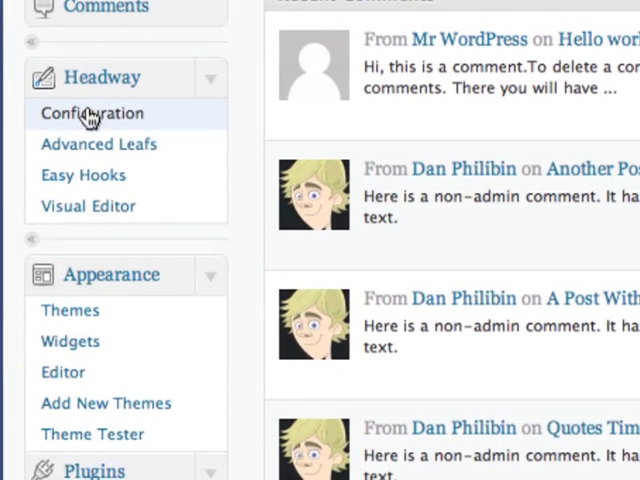
left_click(92, 112)
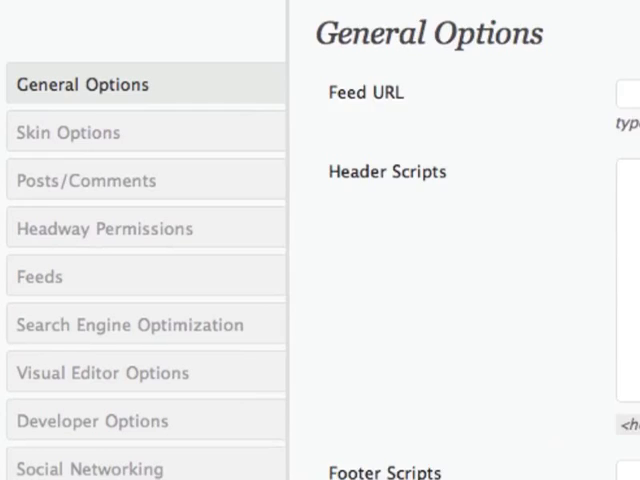
left_click(100, 126)
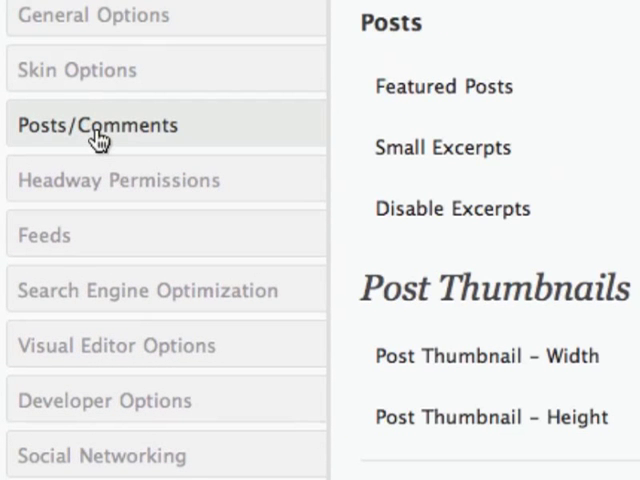
left_click(96, 126)
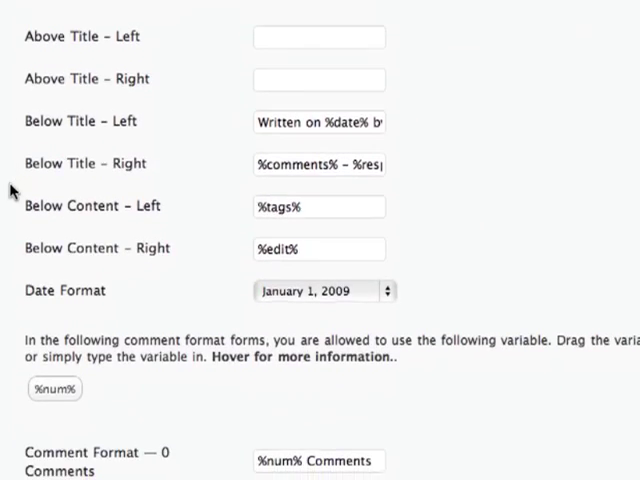
- Change the Below Title – Left meta to '%date% in %categories%'
scroll("up", 3)
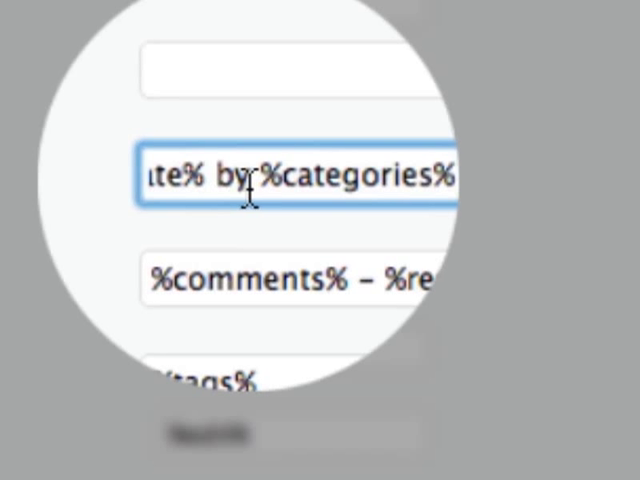
type("in")
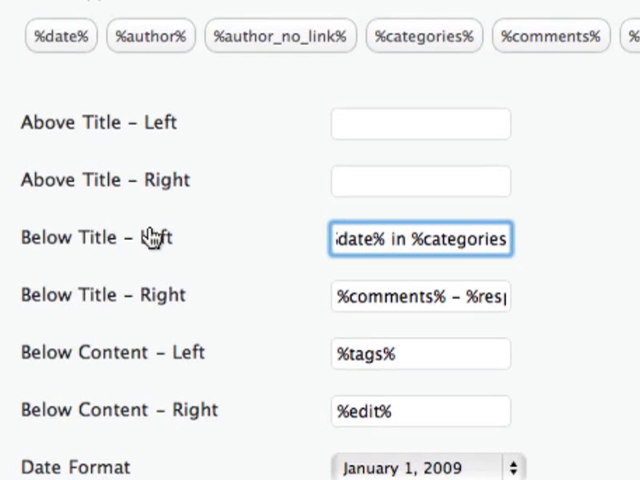
mouse_move(108, 200)
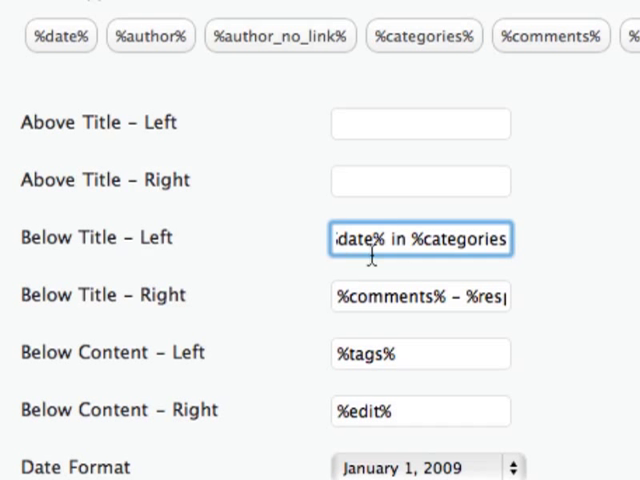
- Move '%date% in %categories%' into the Above Title – Left field
left_click(420, 238)
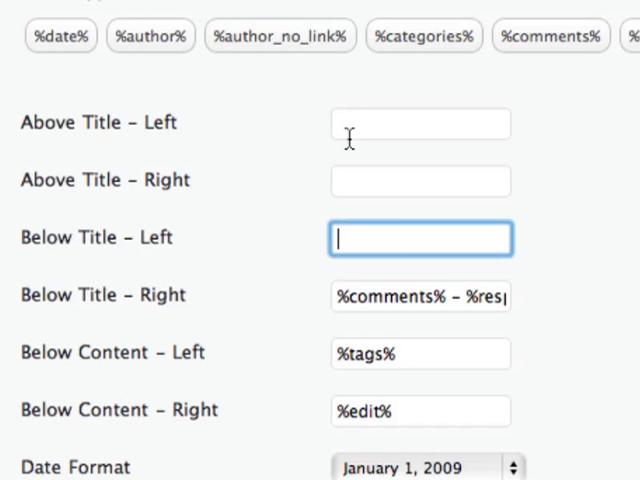
type("%date% in %categories%")
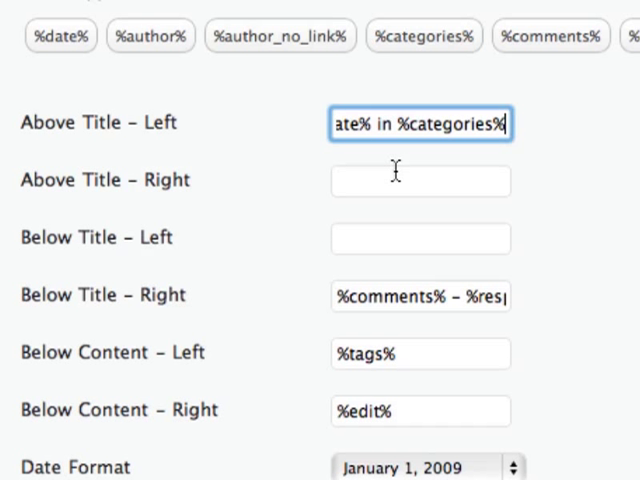
mouse_move(178, 184)
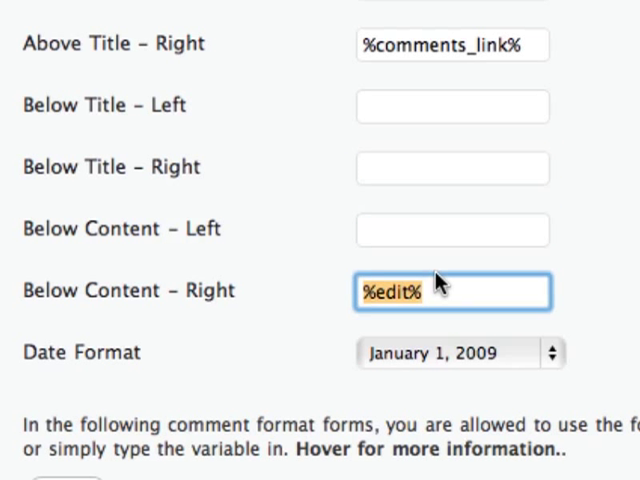
mouse_move(444, 292)
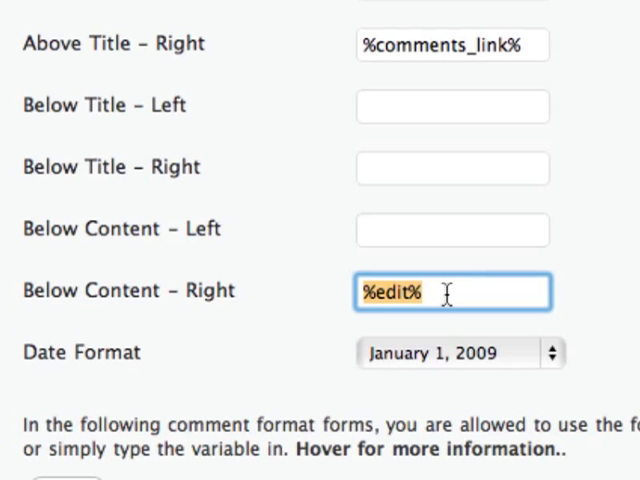
- Replace %edit% in Below Content – Right with the %tags% variable
key("Delete")
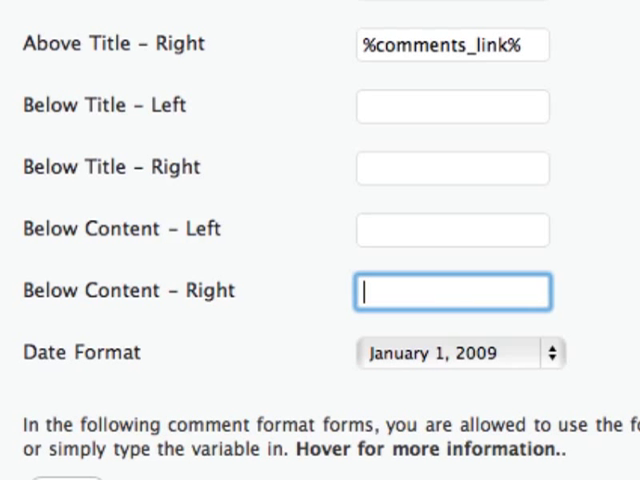
mouse_move(180, 296)
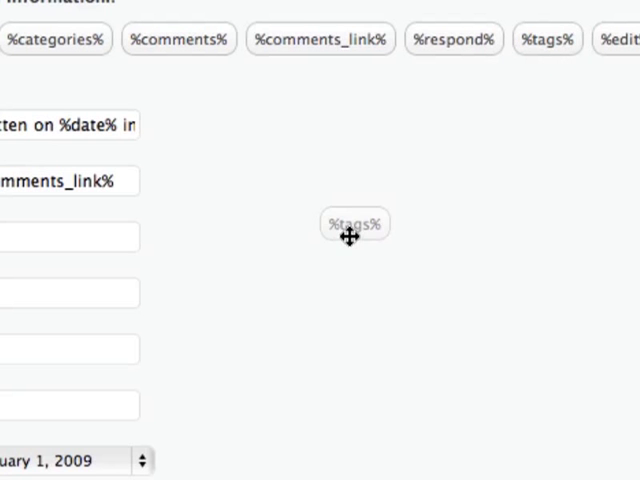
left_click_drag(356, 224, 528, 172)
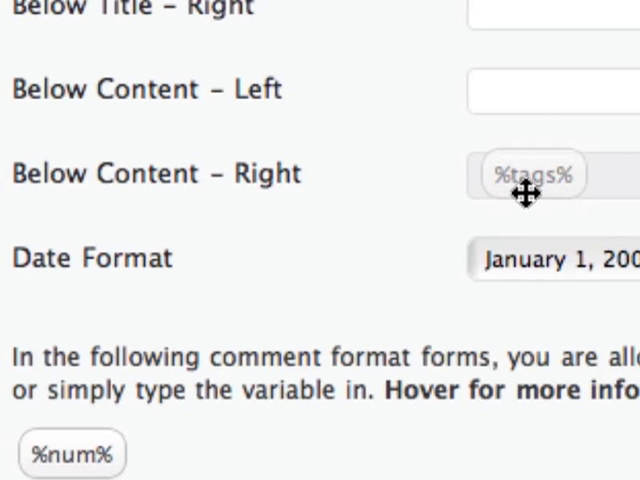
left_click(528, 174)
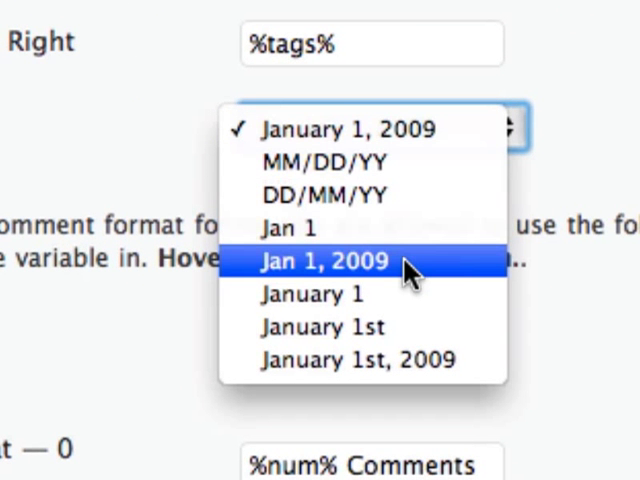
mouse_move(364, 162)
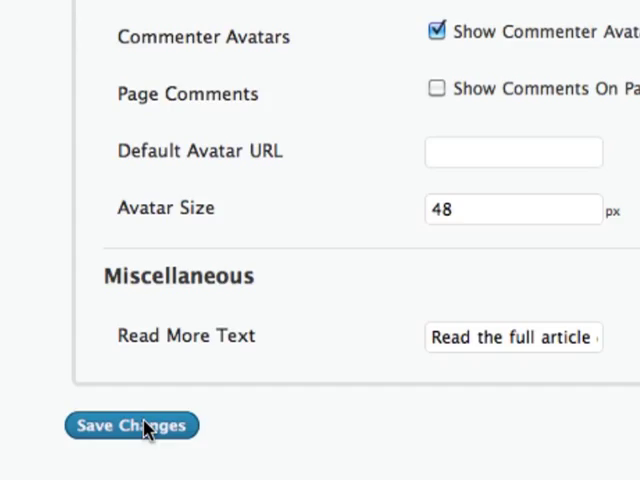
- Save the post meta settings with the 'Jan 1, 2009' date format
left_click(132, 424)
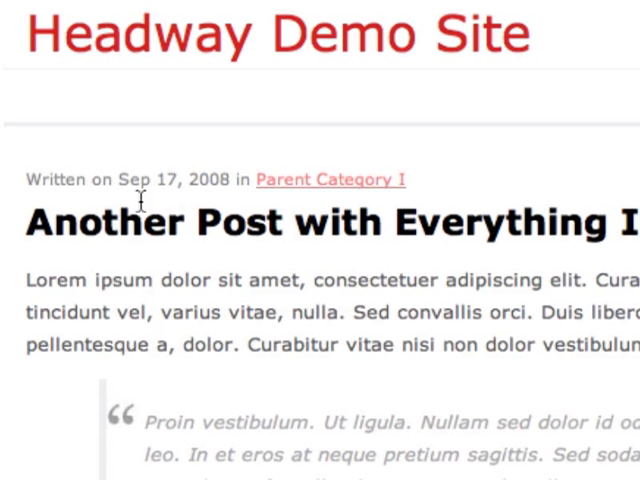
- Check the front-end post's meta above the title, comments link and tags below the content
left_click_drag(120, 180, 230, 180)
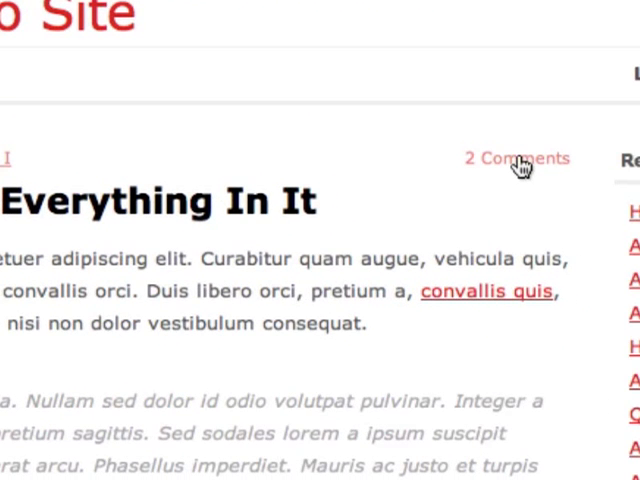
scroll("down", 3)
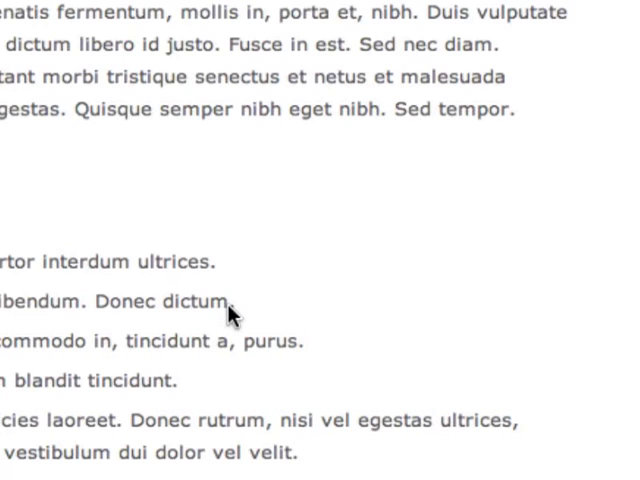
scroll("down", 3)
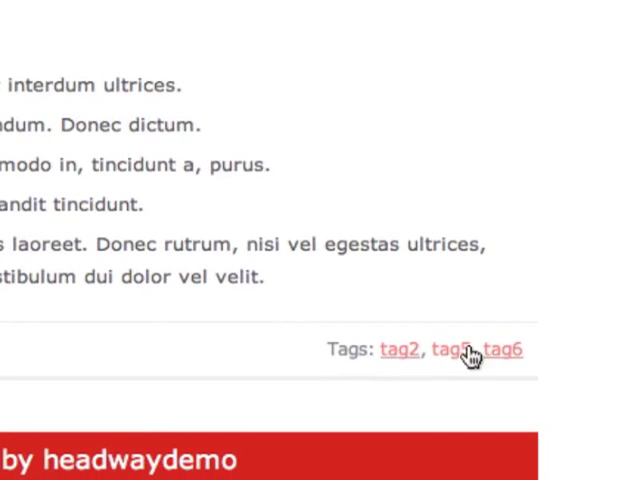